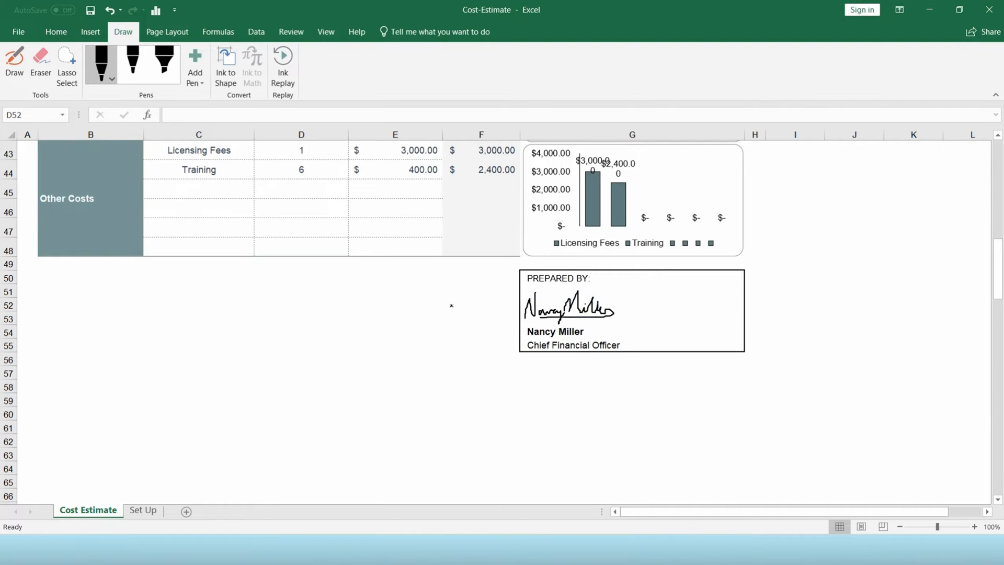
Step: Select the Prepared by box and review the sheet around it
click(567, 305)
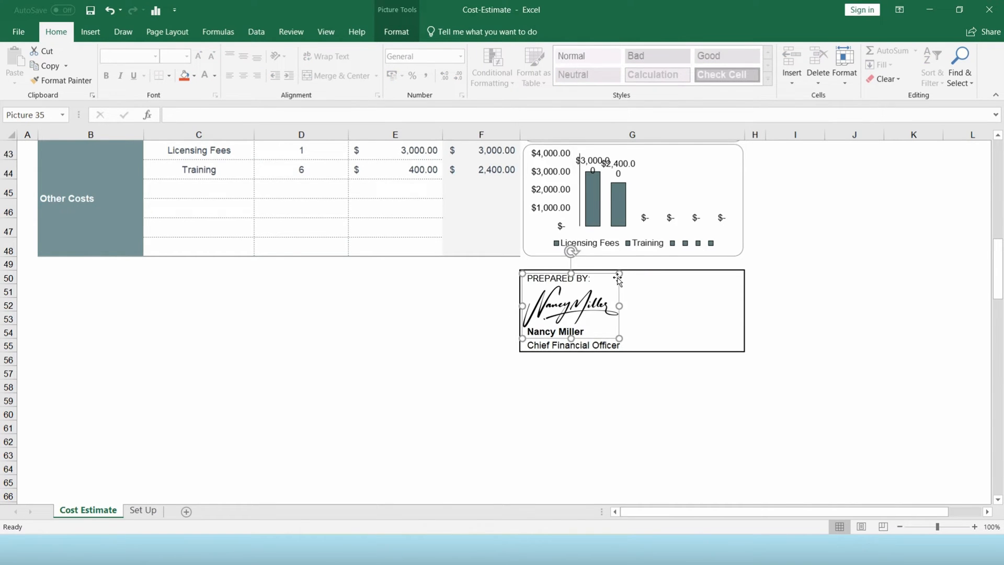
scroll(up, 3)
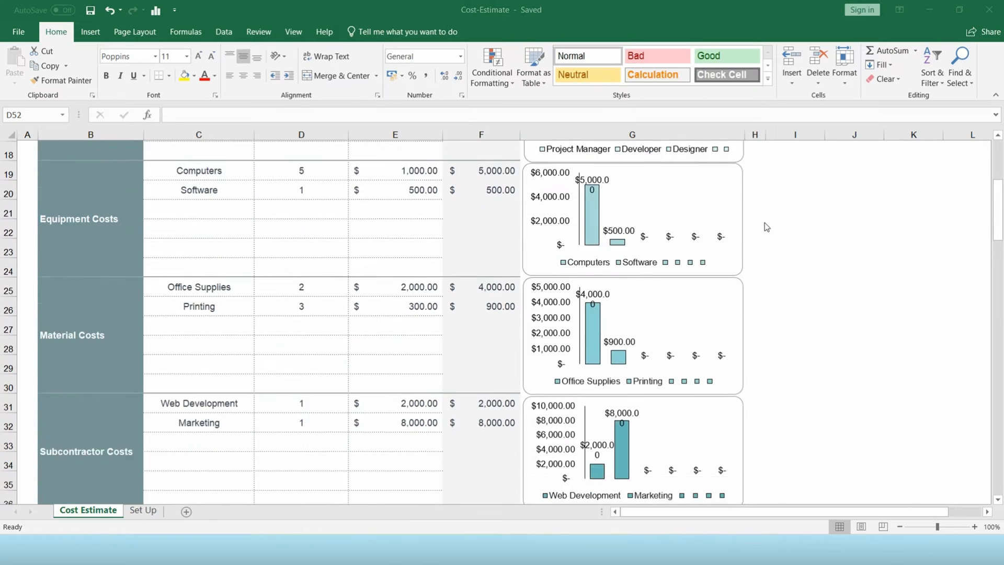
scroll(down, 3)
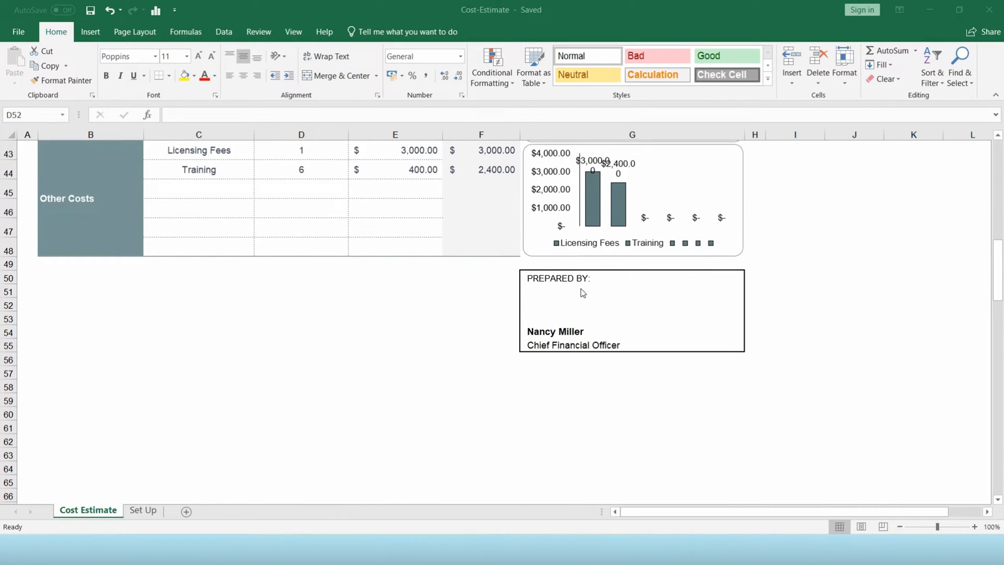
mouse_move(572, 316)
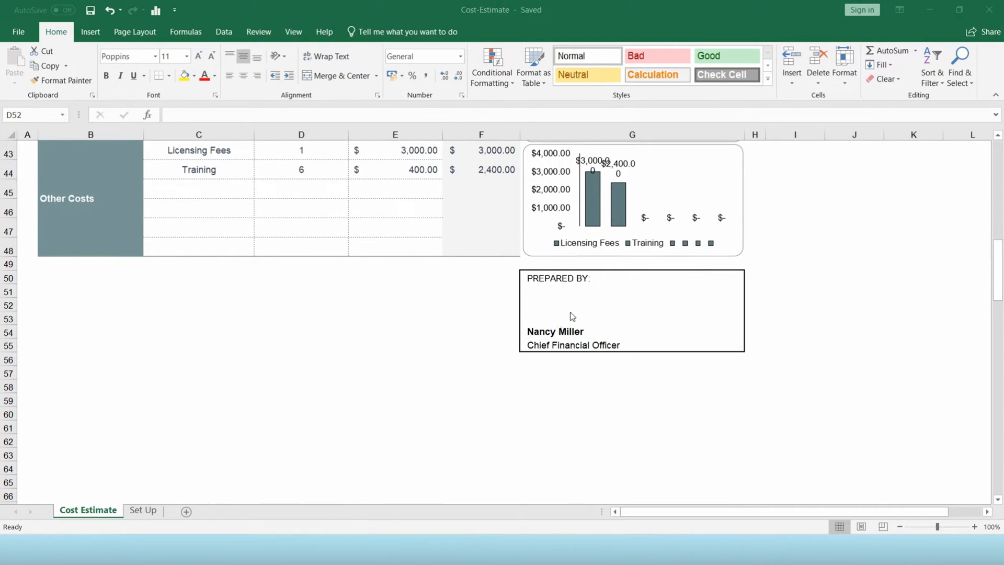
mouse_move(484, 298)
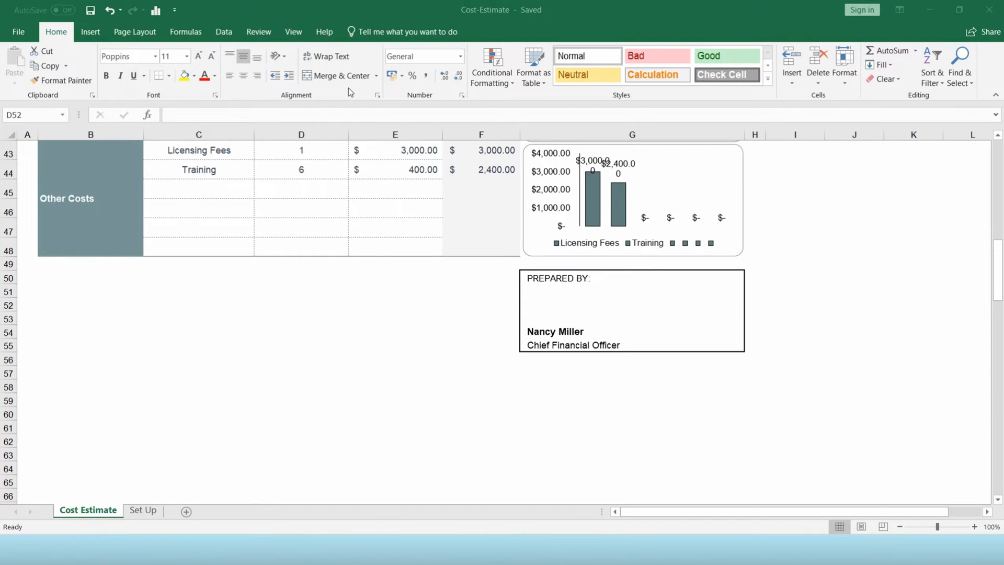
Step: Enable the Draw tab under Main Tabs in Customize the Ribbon and confirm
right_click(350, 92)
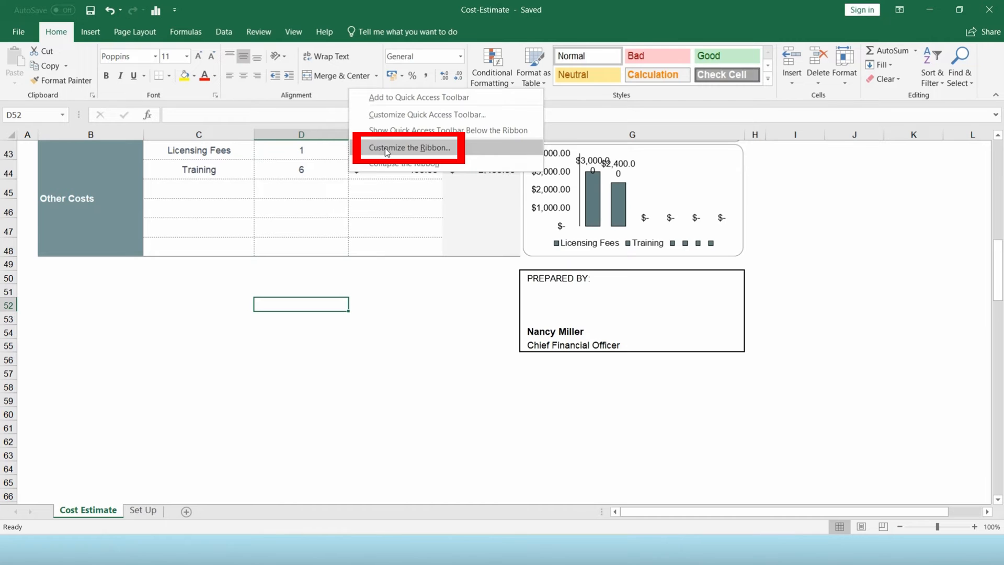
click(409, 147)
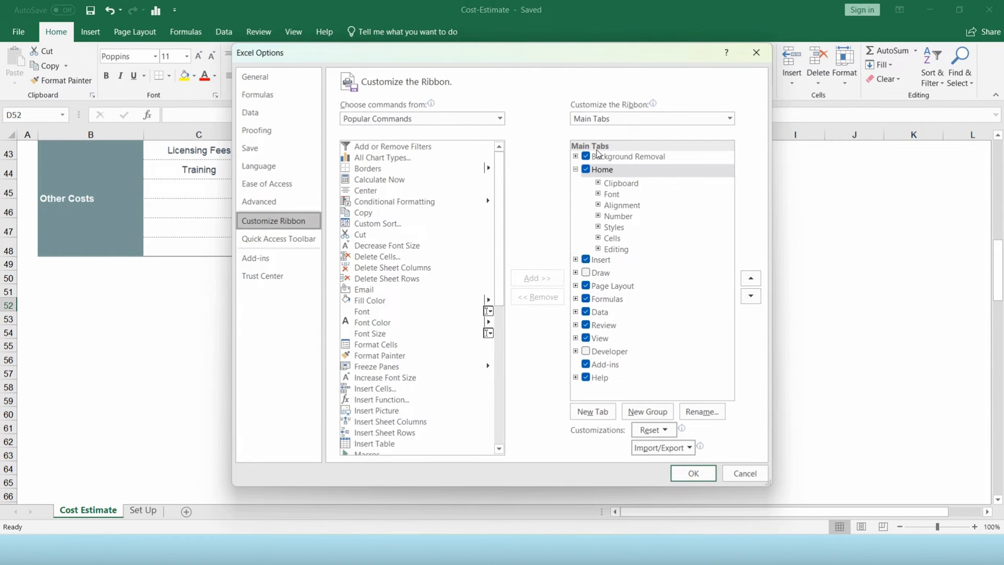
click(602, 272)
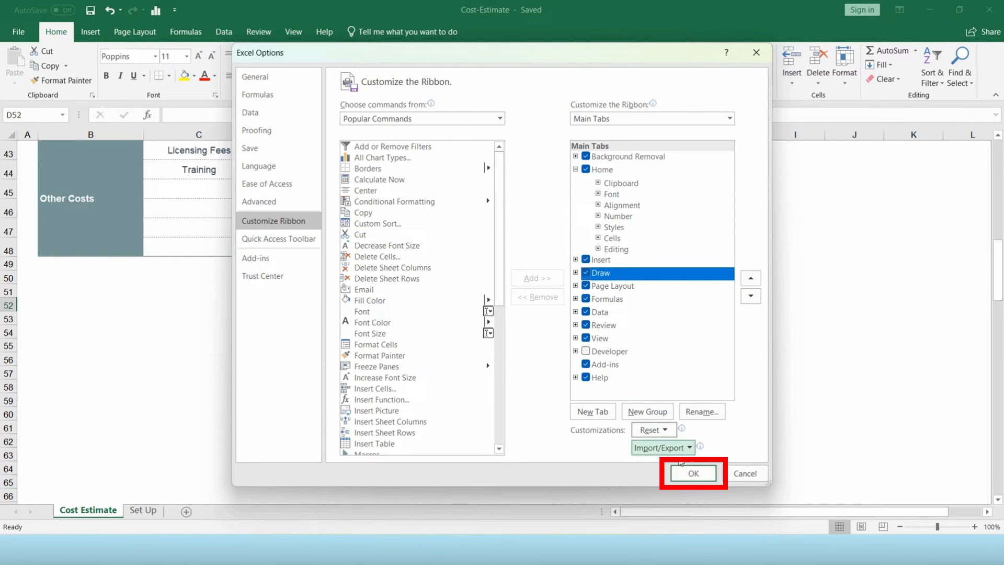
click(692, 473)
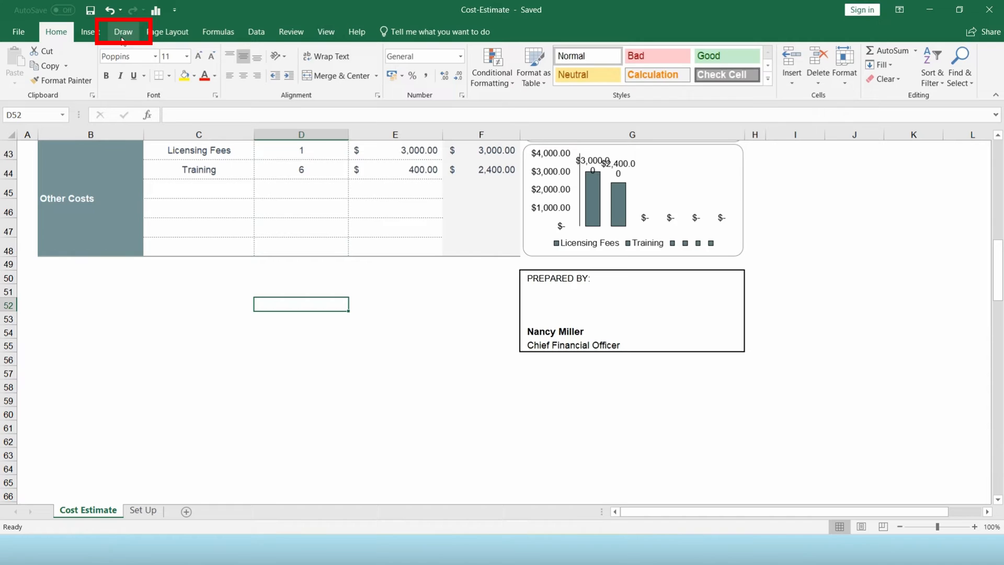
click(124, 31)
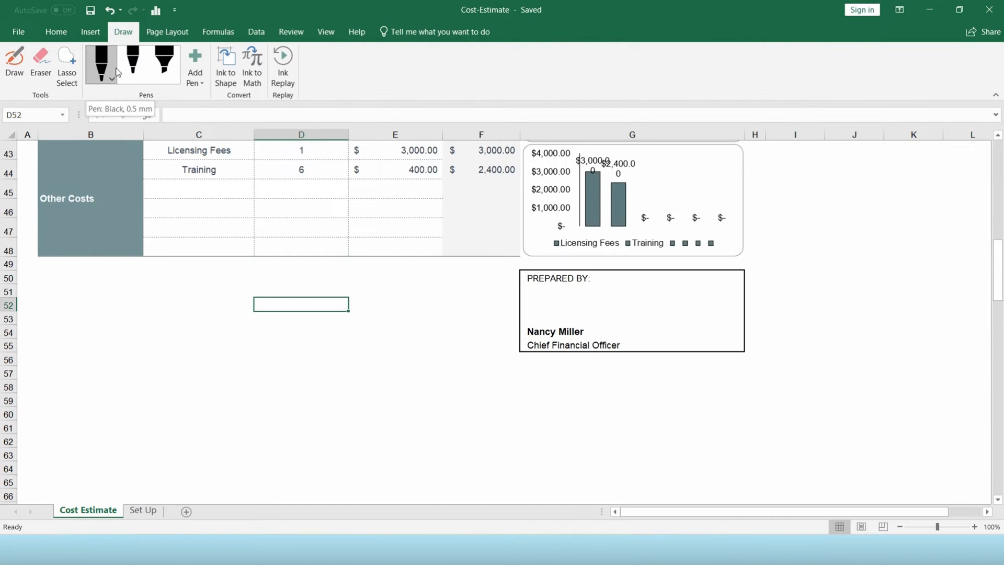
click(111, 77)
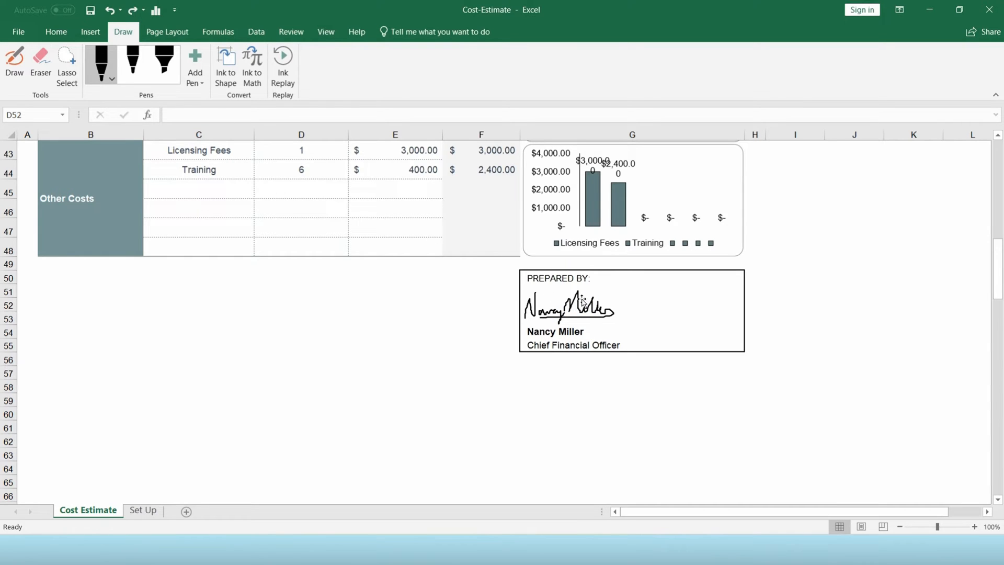
click(567, 309)
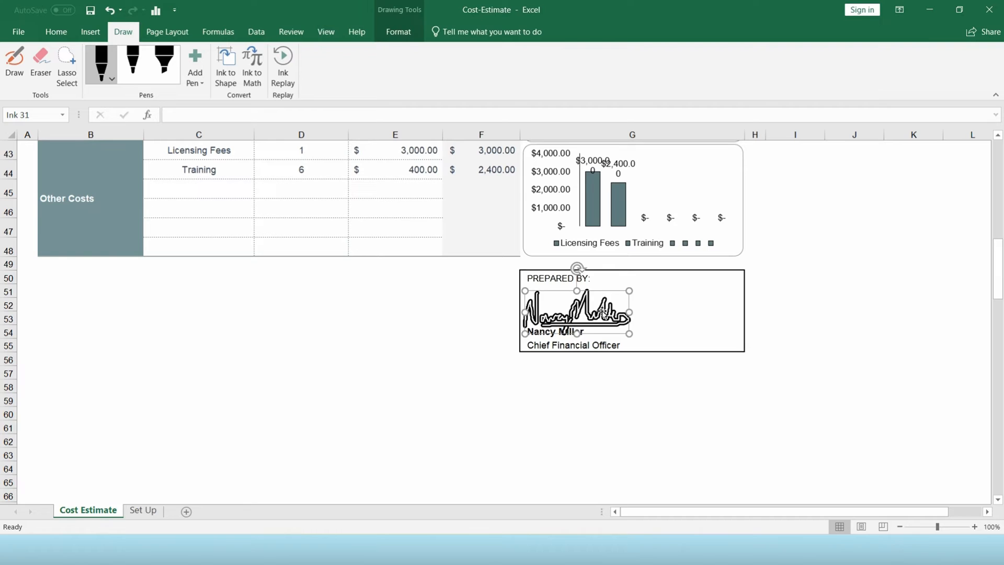
click(481, 385)
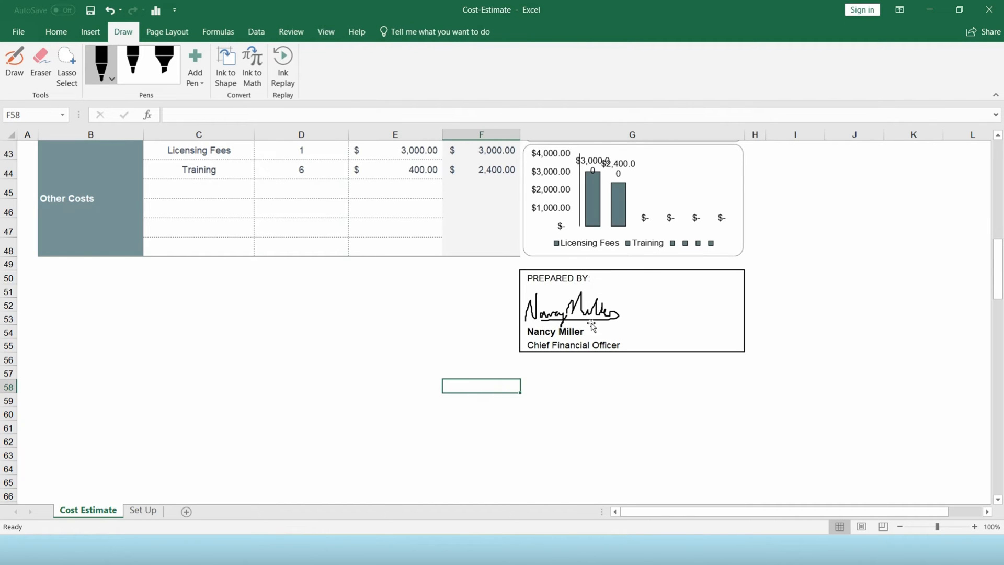
scroll(down, 3)
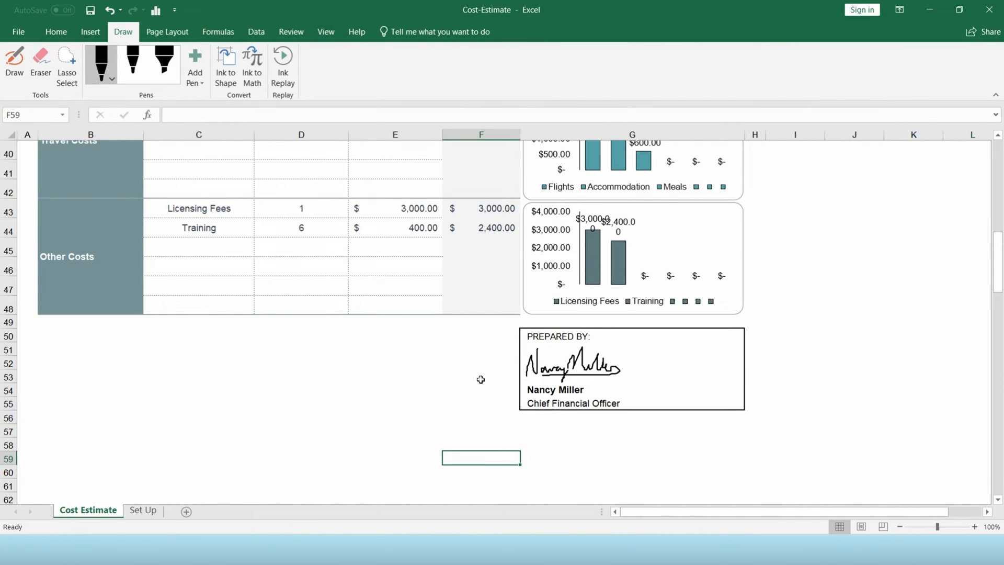
mouse_move(485, 330)
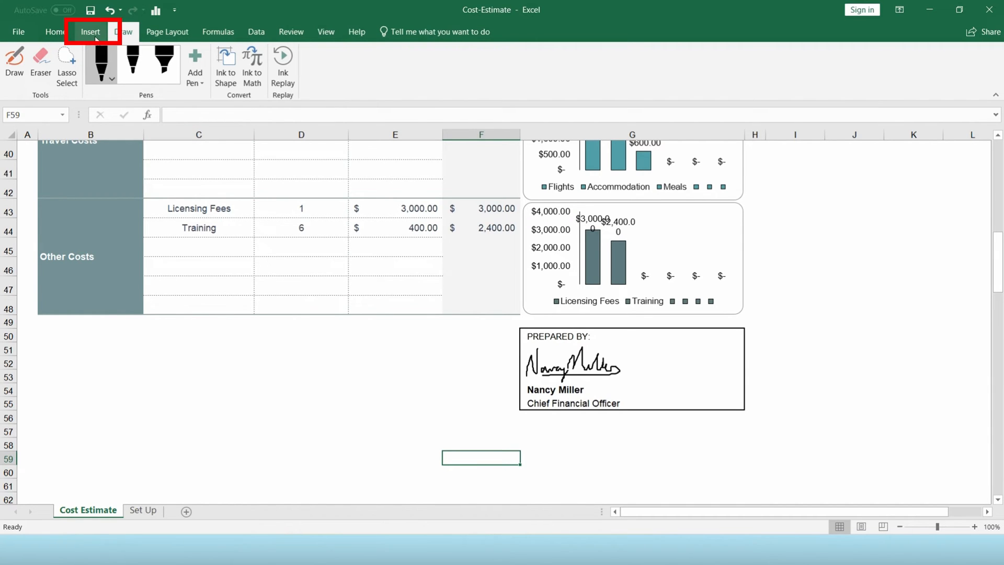
click(90, 31)
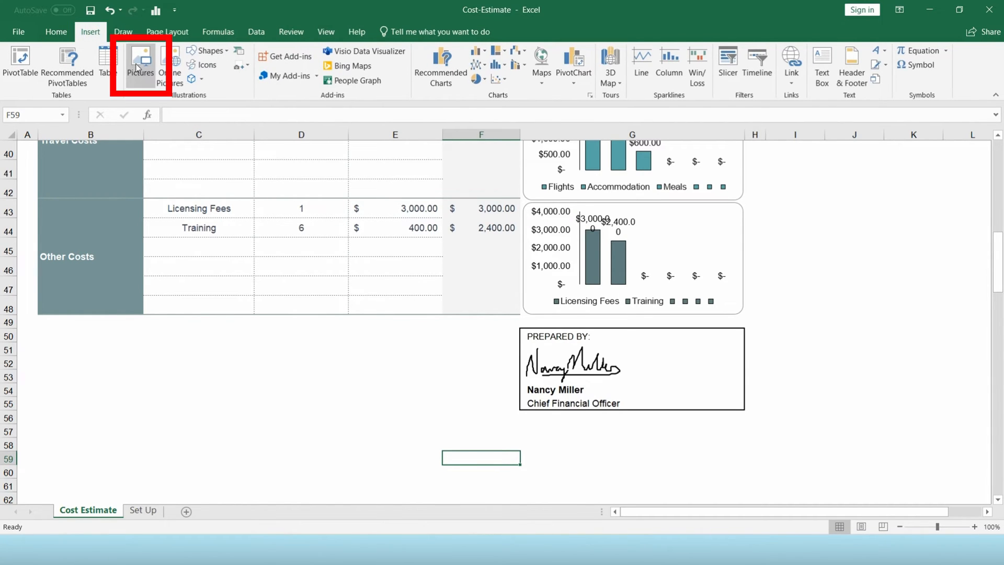
click(140, 60)
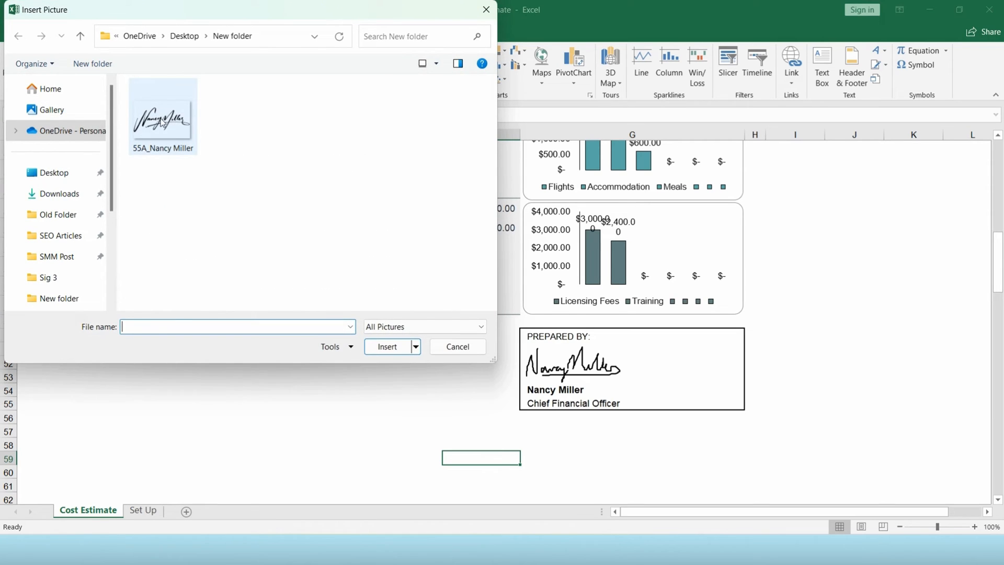
click(387, 346)
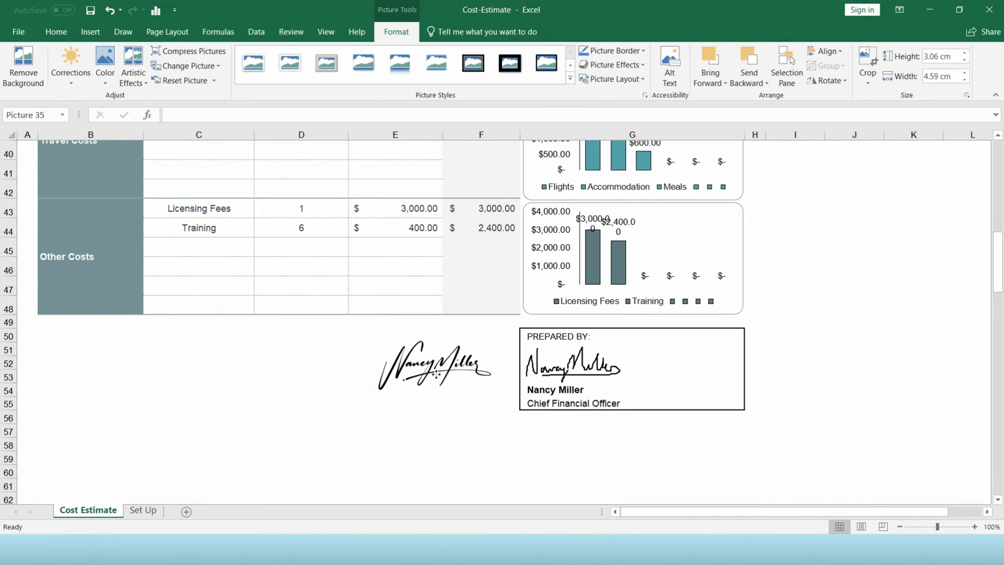
click(754, 313)
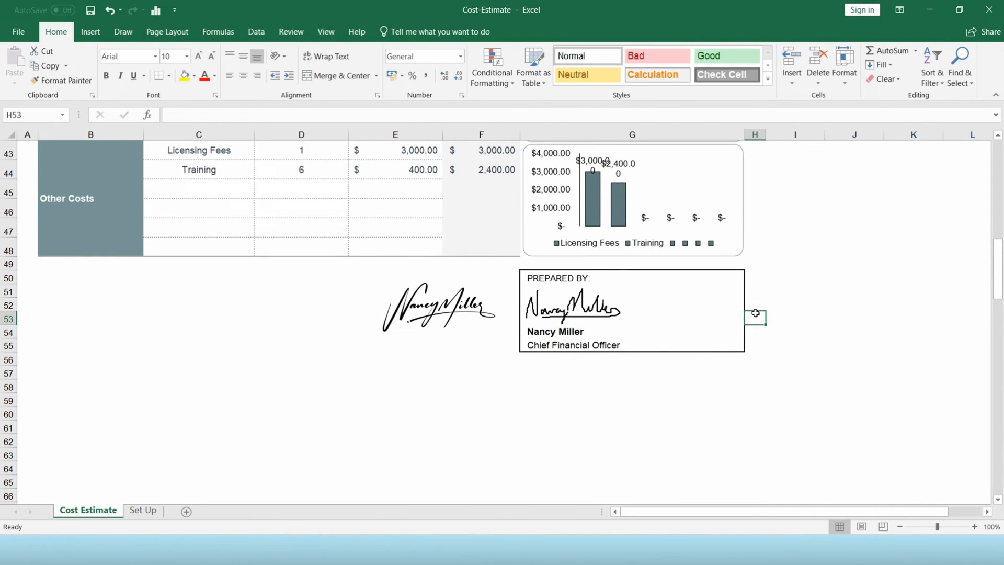
click(572, 309)
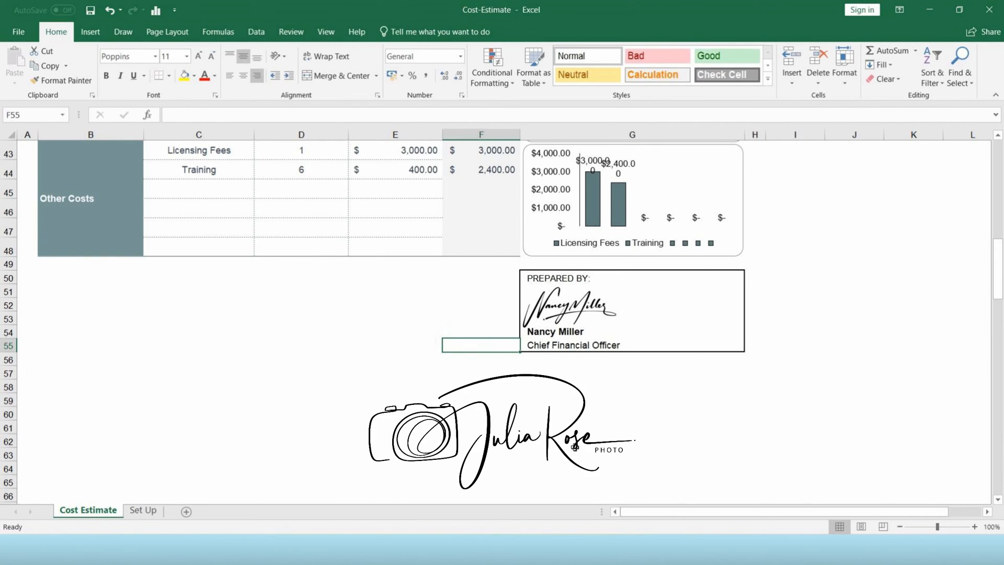
click(631, 413)
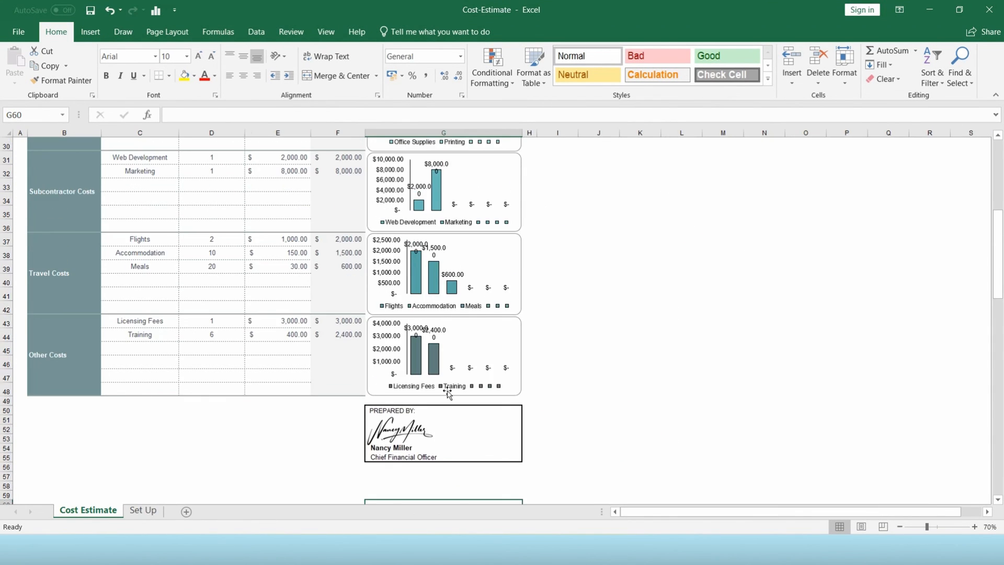
scroll(down, 3)
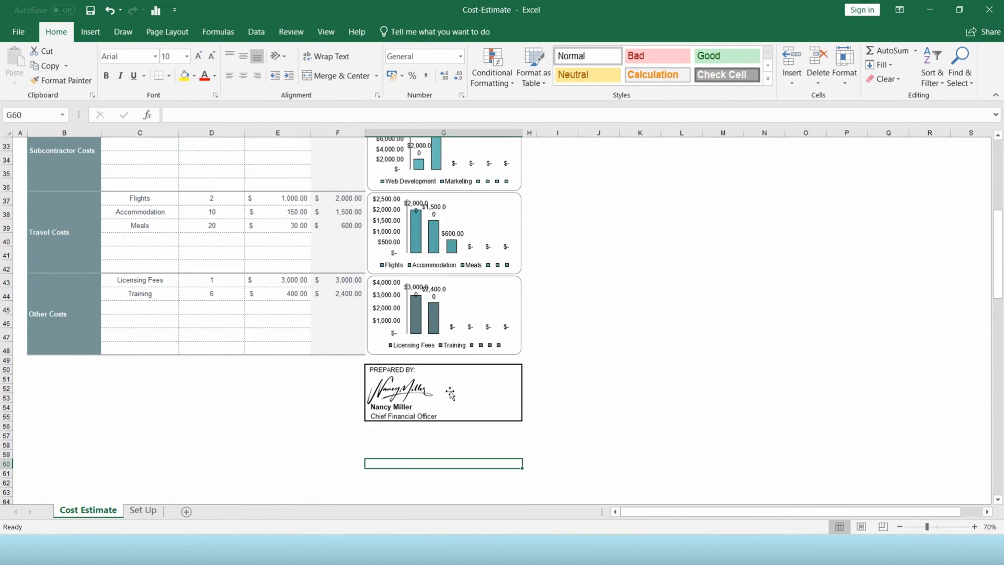